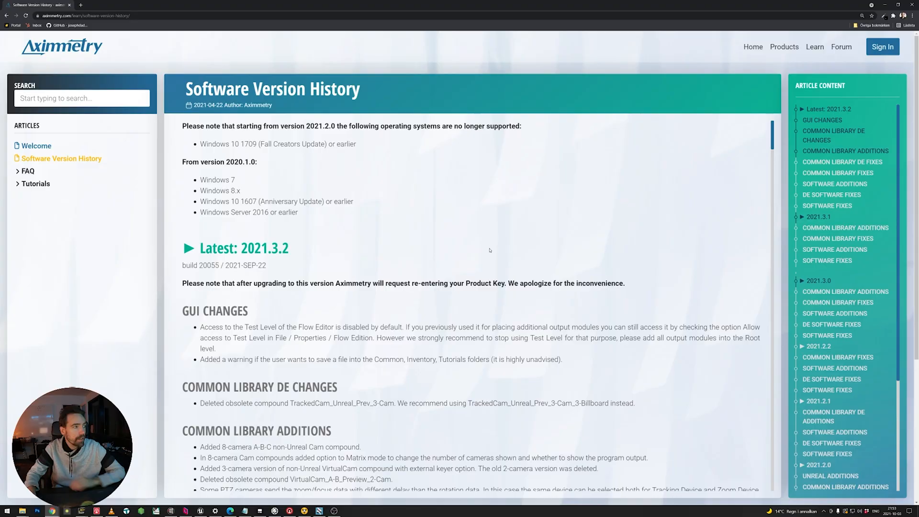
pyautogui.moveTo(295, 250)
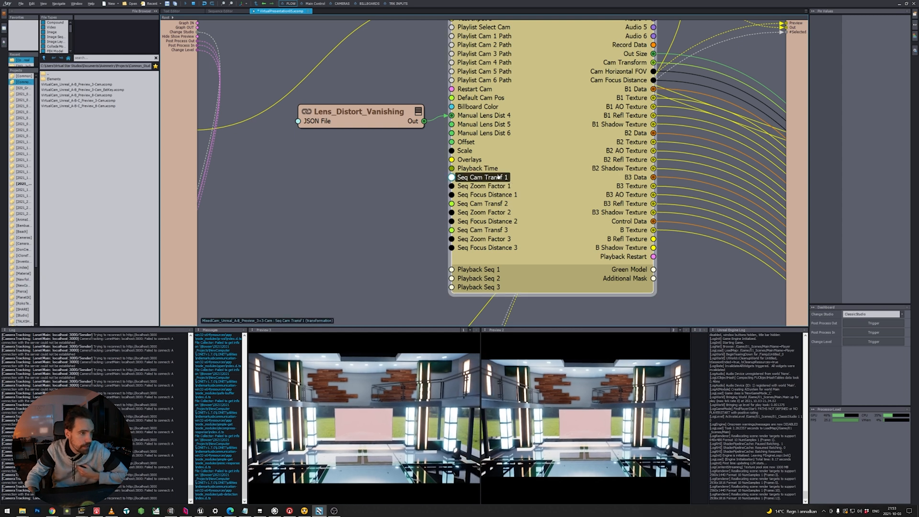
# - Search files for 'camera' and drag Camera_Sequencer.xcomp into the camera flow graph
pyautogui.click(486, 195)
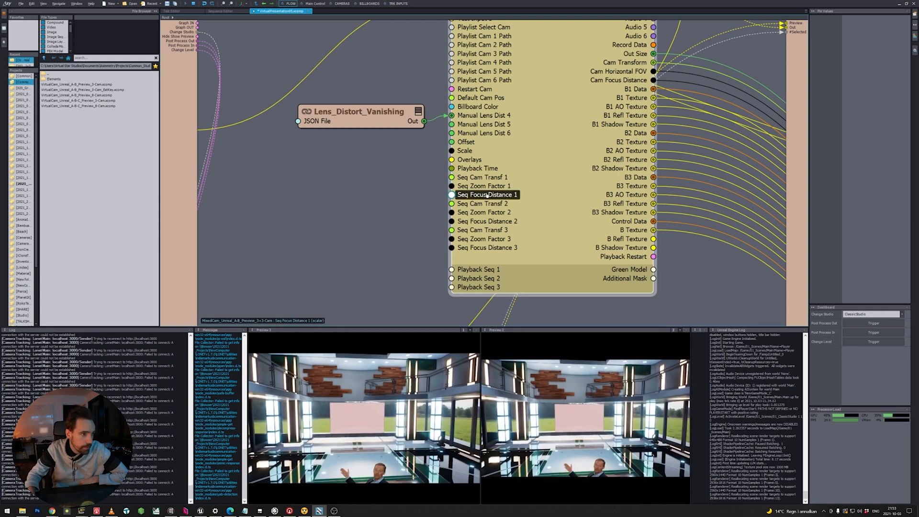
pyautogui.click(484, 186)
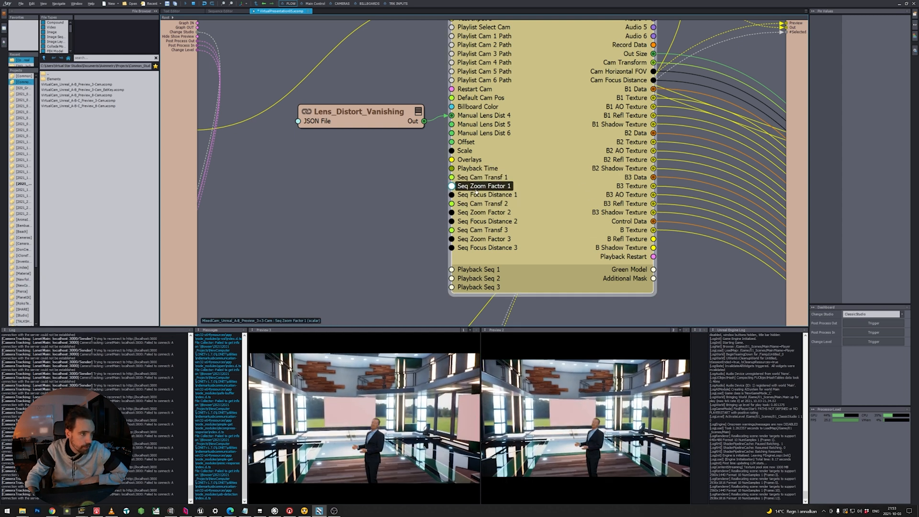
pyautogui.click(485, 195)
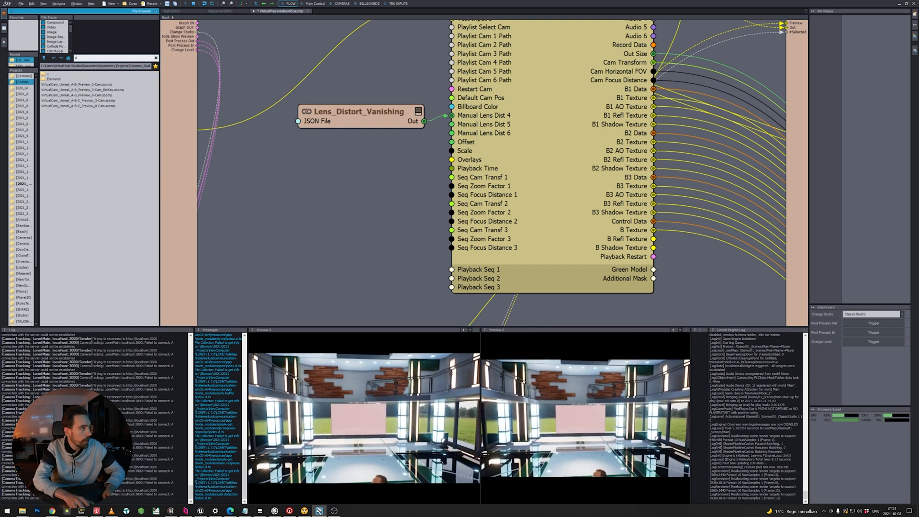
pyautogui.write('camera')
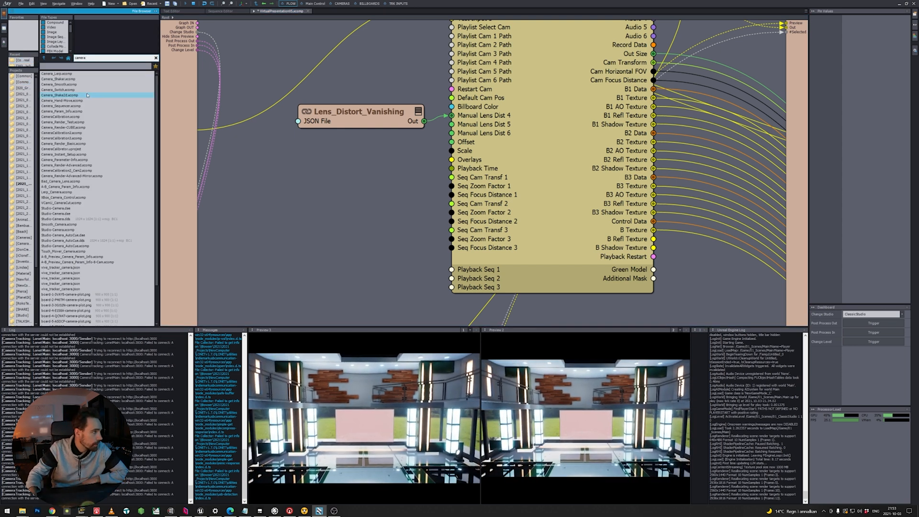
pyautogui.click(65, 105)
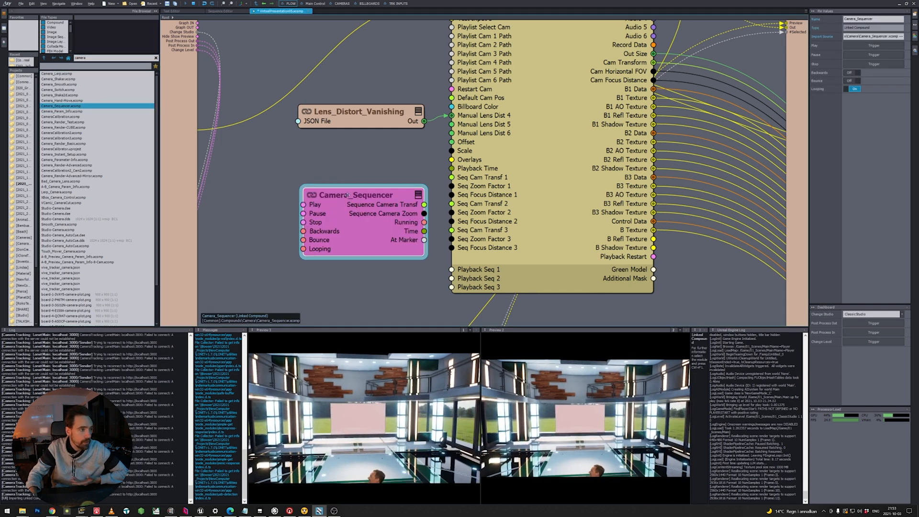
pyautogui.moveTo(355, 195); pyautogui.dragTo(328, 182)
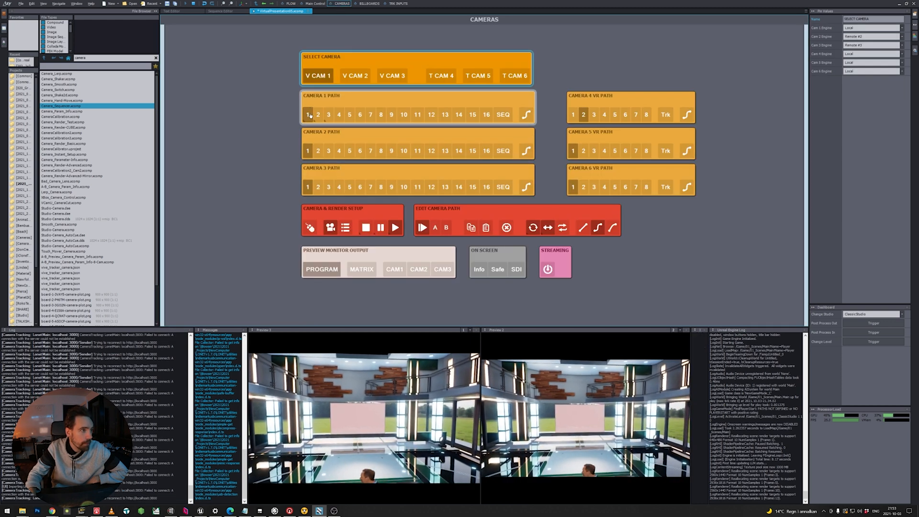
# - Set Camera 1 Path to SEQ so camera 1 follows the sequencer's transform and zoom
pyautogui.click(445, 228)
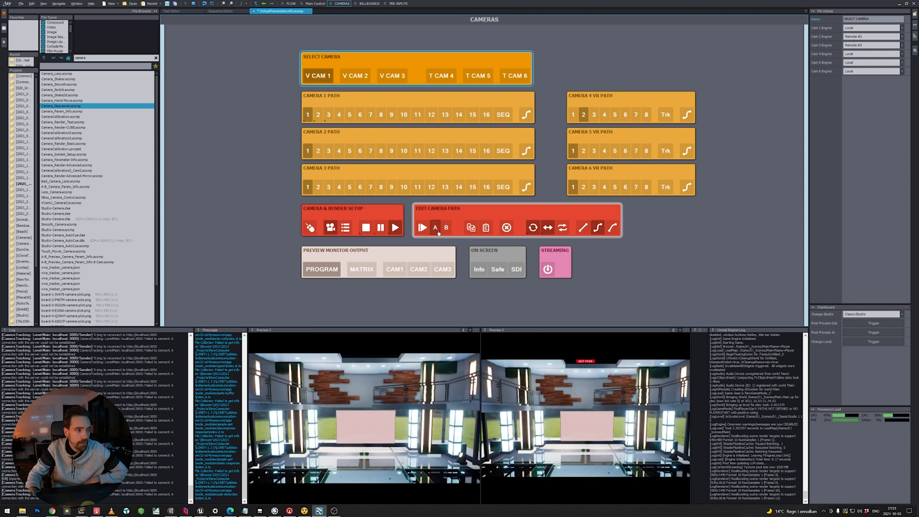
pyautogui.click(445, 228)
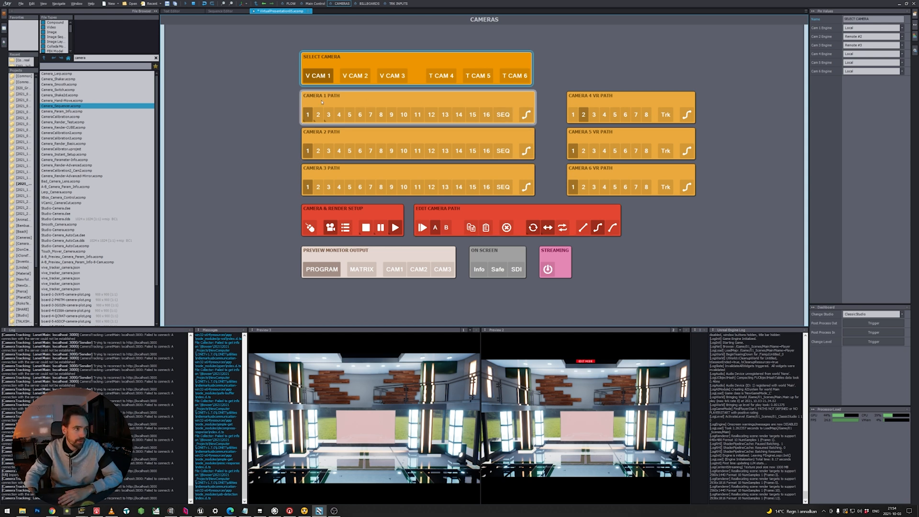
pyautogui.click(502, 114)
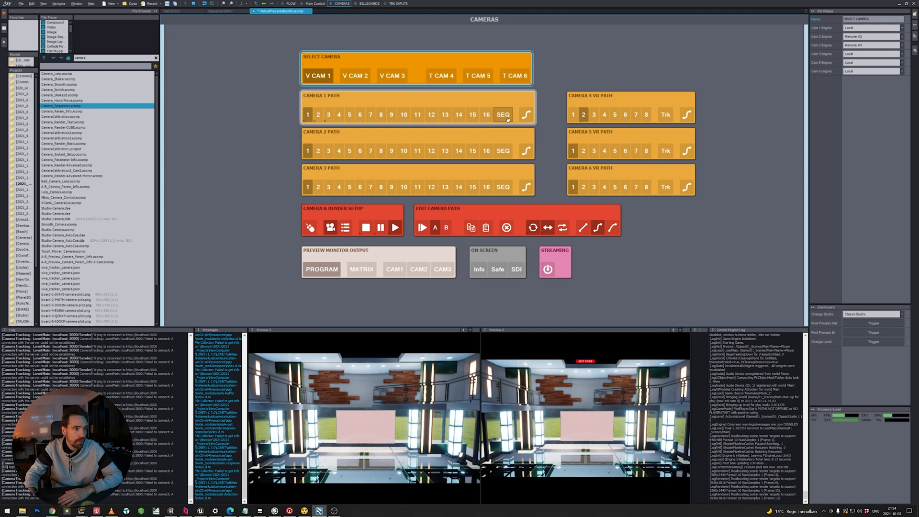
pyautogui.click(502, 114)
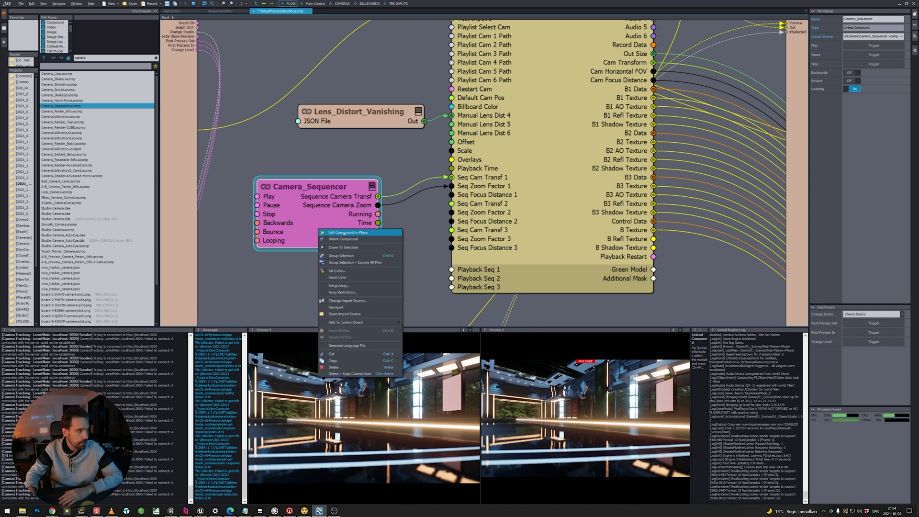
# - Edit Camera_Sequencer in place and add its Scene Camera Sequencer selector to Main Control
pyautogui.click(347, 232)
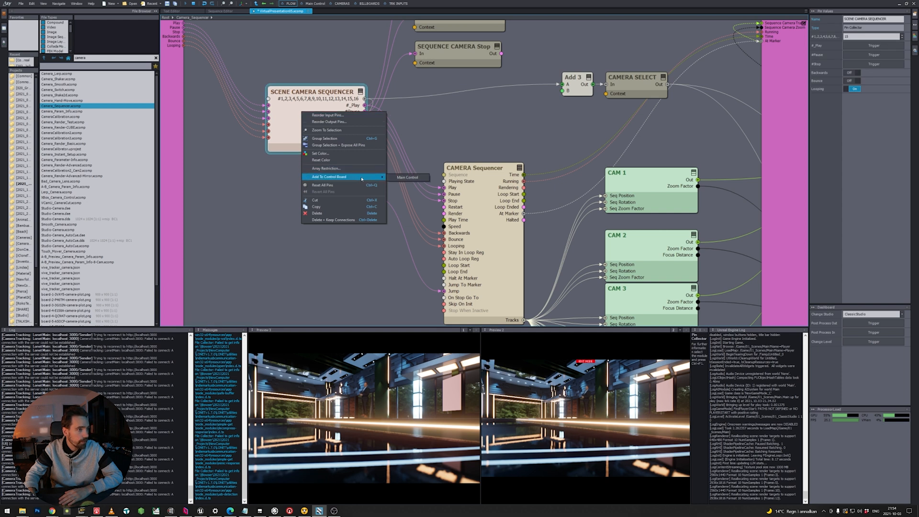
pyautogui.moveTo(409, 177)
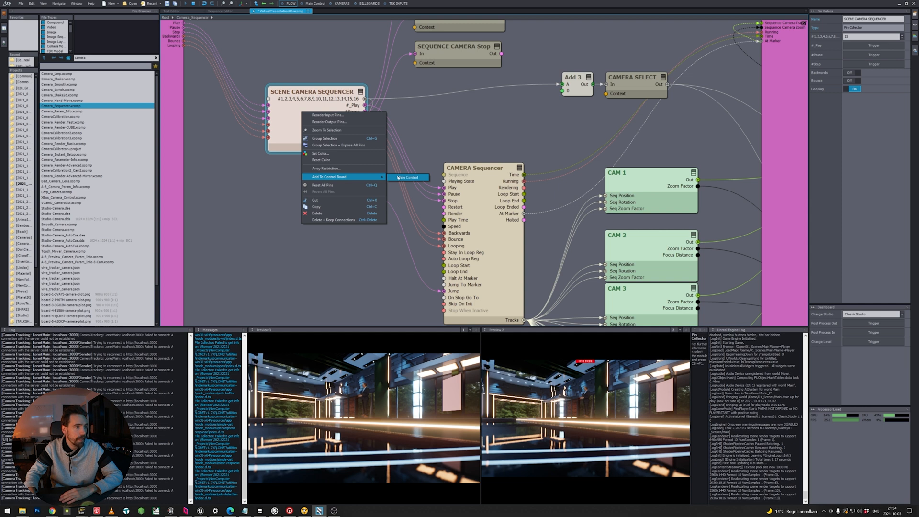
pyautogui.click(411, 177)
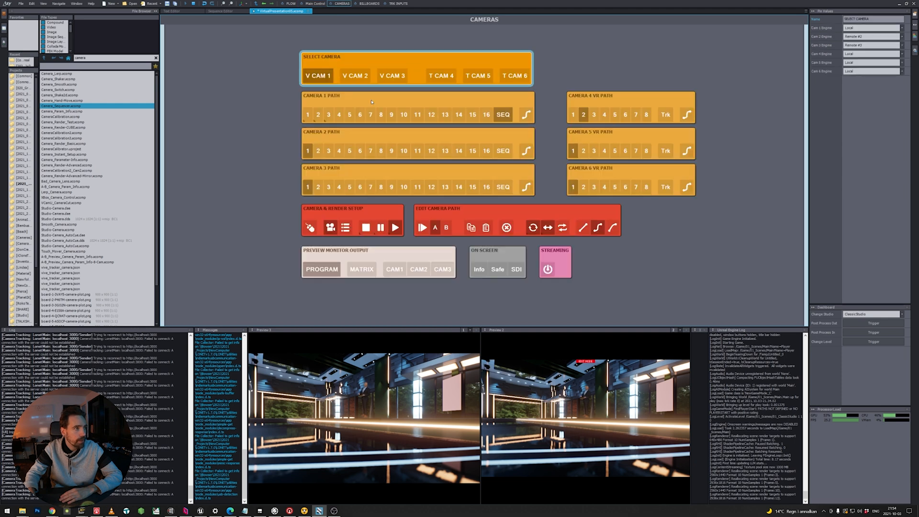
pyautogui.click(315, 3)
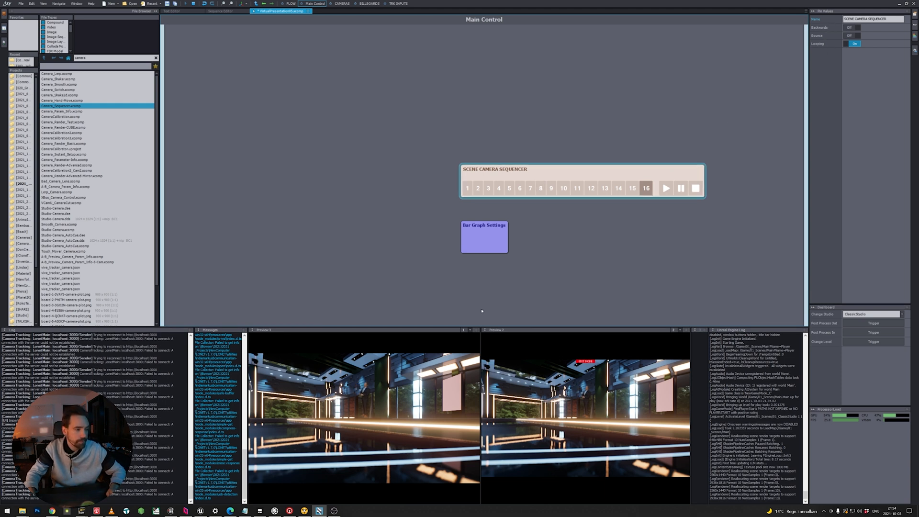
# - Trigger sequence 2 and other buttons on the Scene Camera Sequencer panel
pyautogui.click(477, 188)
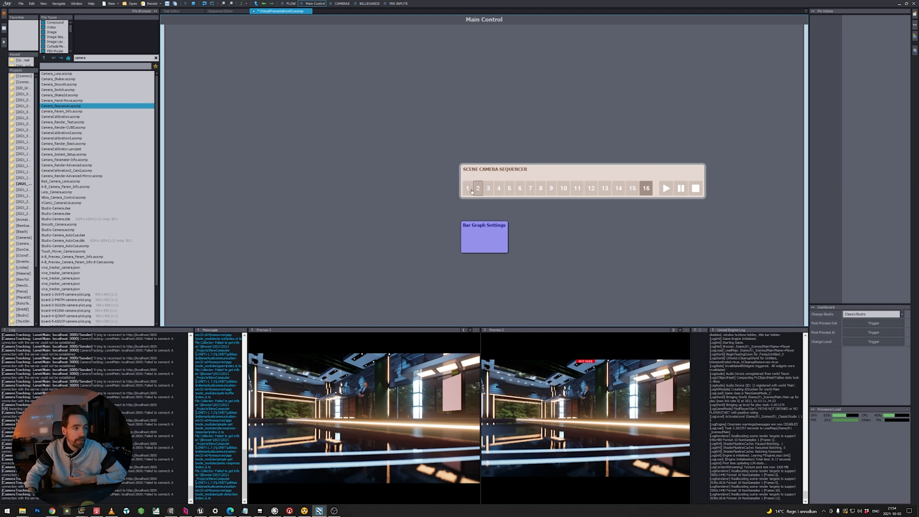
pyautogui.click(467, 188)
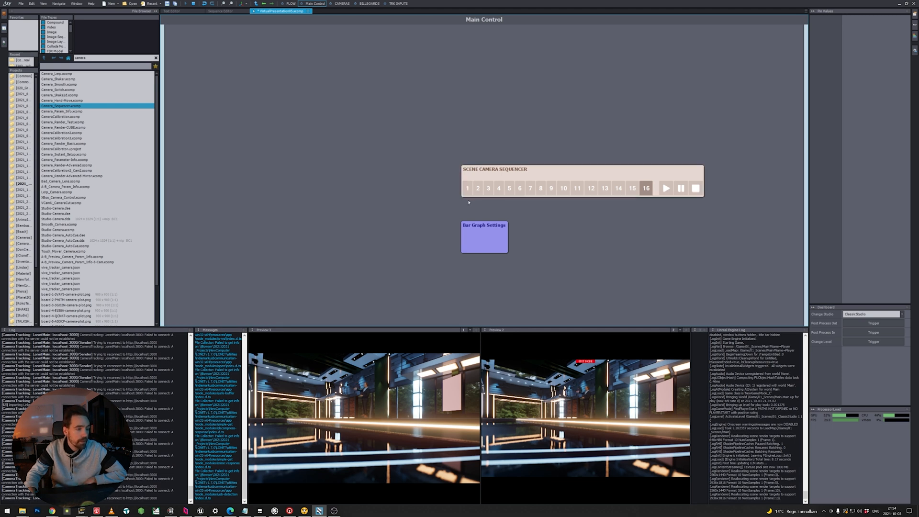
pyautogui.click(467, 189)
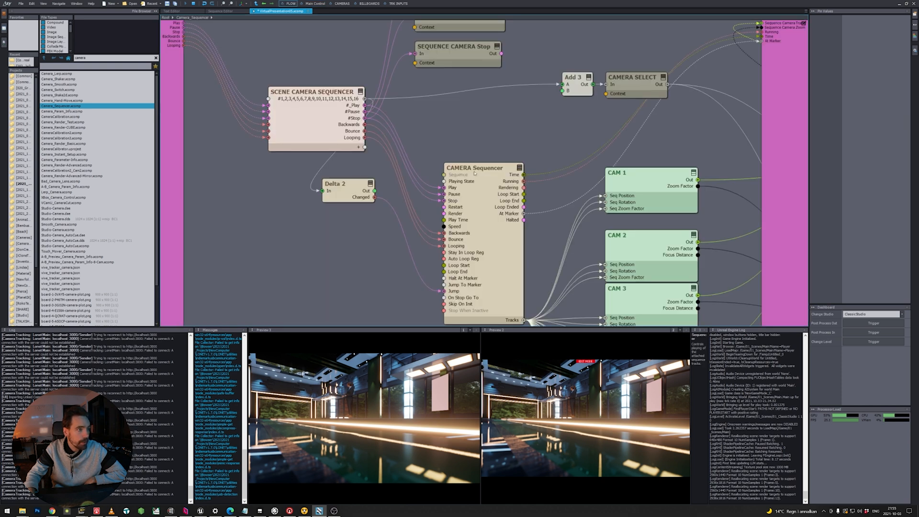
# - Re-enter the Camera_Sequencer compound and open the CAMERA Sequencer's keyframe timeline
pyautogui.click(475, 167)
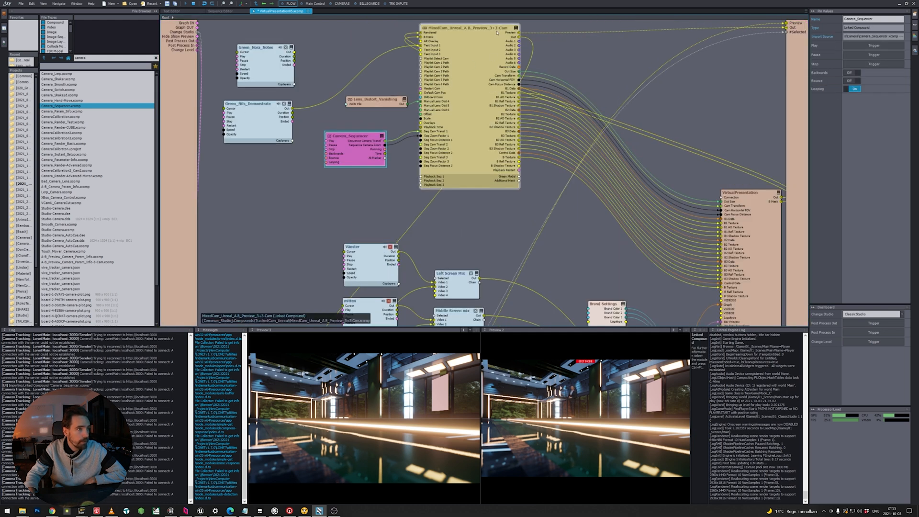
pyautogui.click(437, 71)
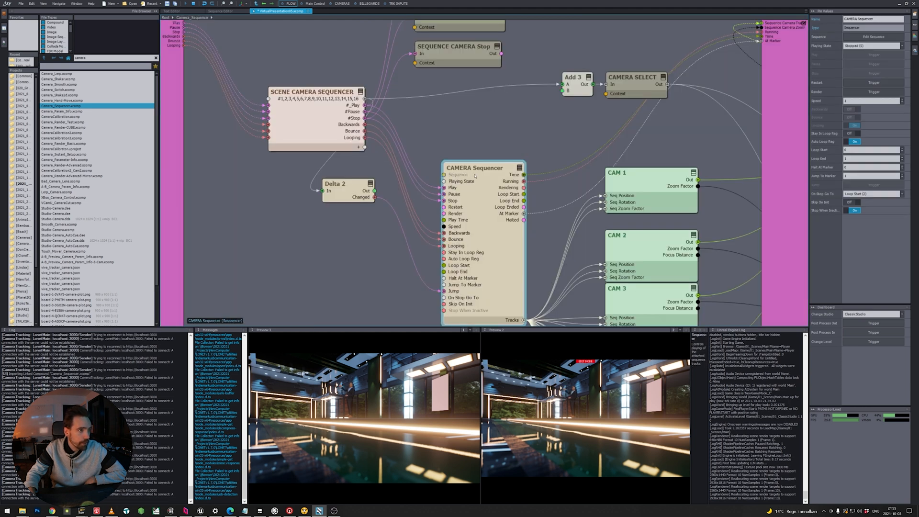
pyautogui.click(221, 11)
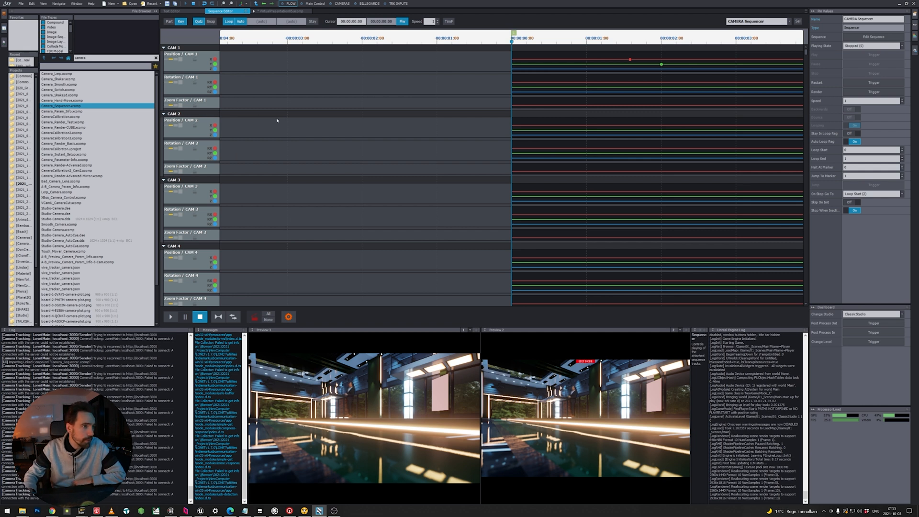
# - Arm CAM 1 Position, Rotation and Zoom Factor tracks and record a keyframe at 00:00:07
pyautogui.click(174, 48)
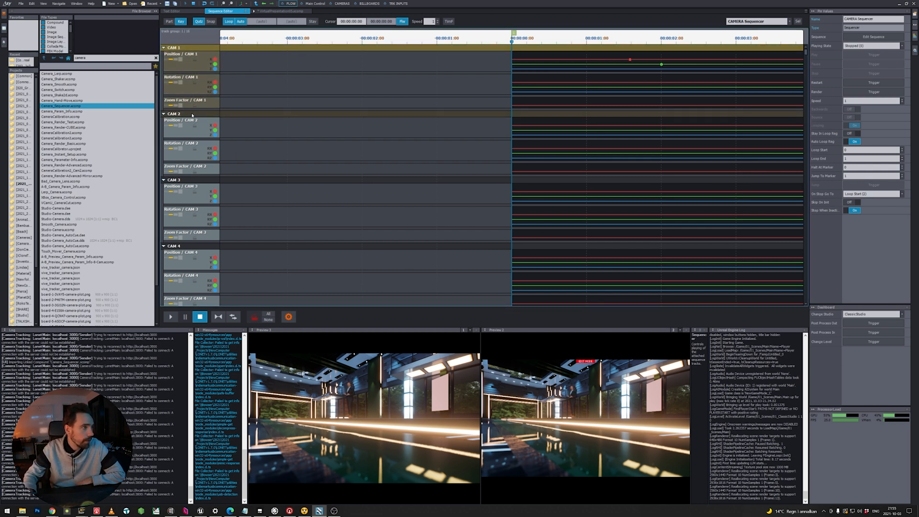
pyautogui.scroll(-3)
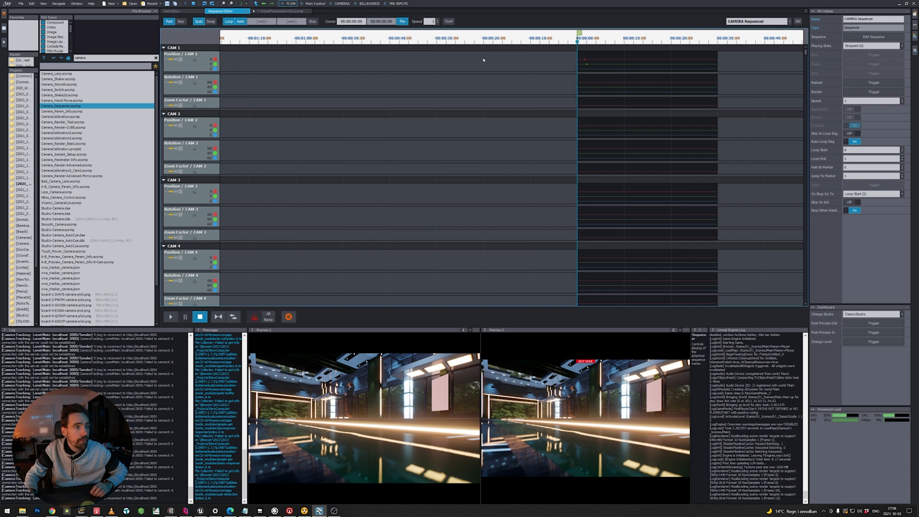
pyautogui.click(181, 21)
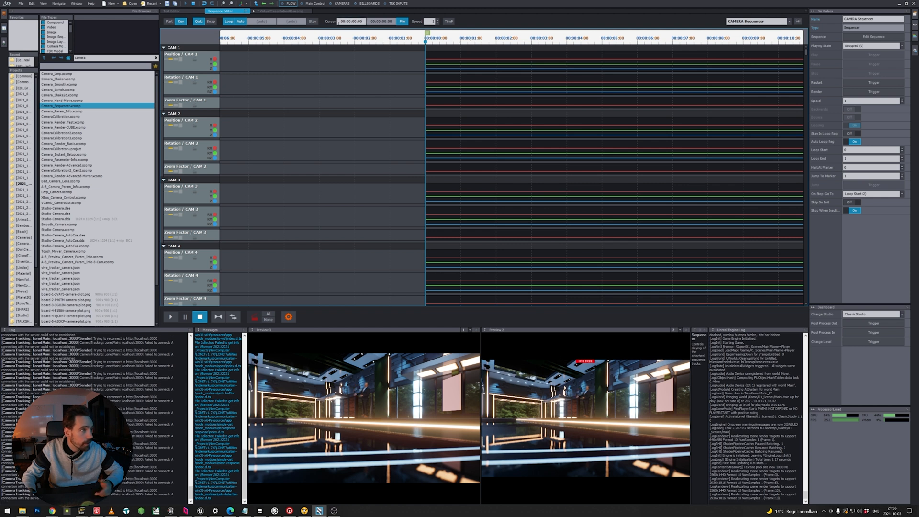
pyautogui.moveTo(408, 62)
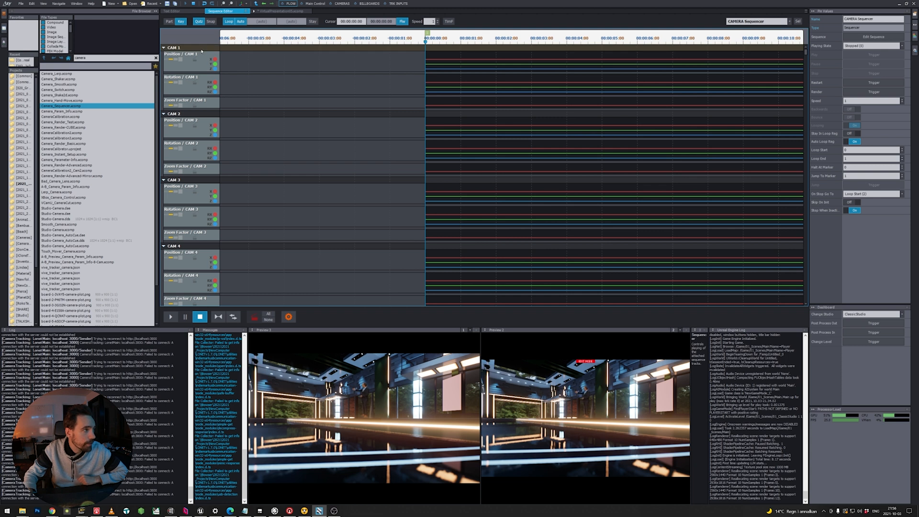
pyautogui.click(175, 48)
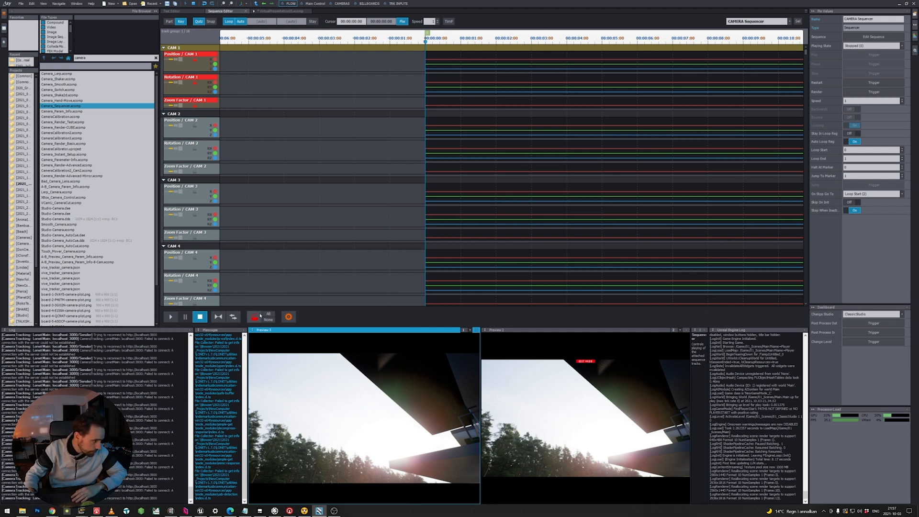
pyautogui.click(253, 316)
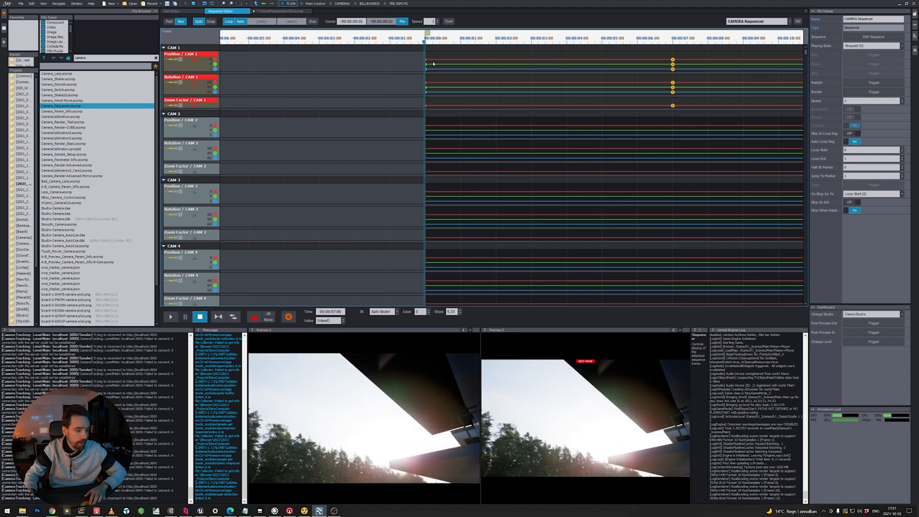
pyautogui.click(170, 316)
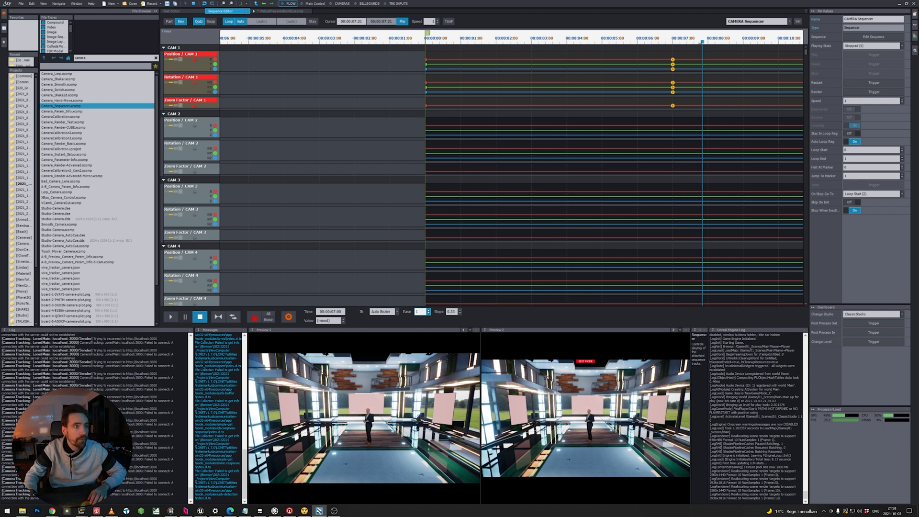
# - Record a CAM 1 keyframe near 00:00:12 and preview the move from the start
pyautogui.click(457, 39)
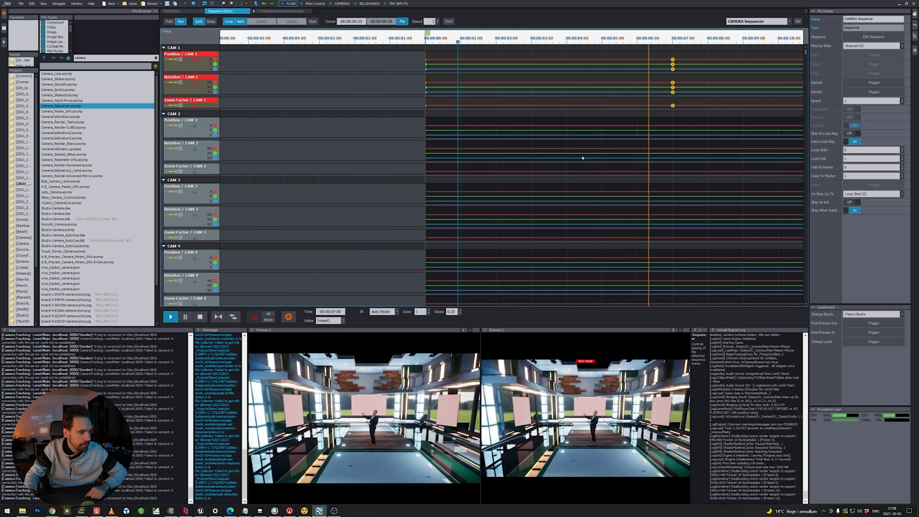
pyautogui.click(170, 317)
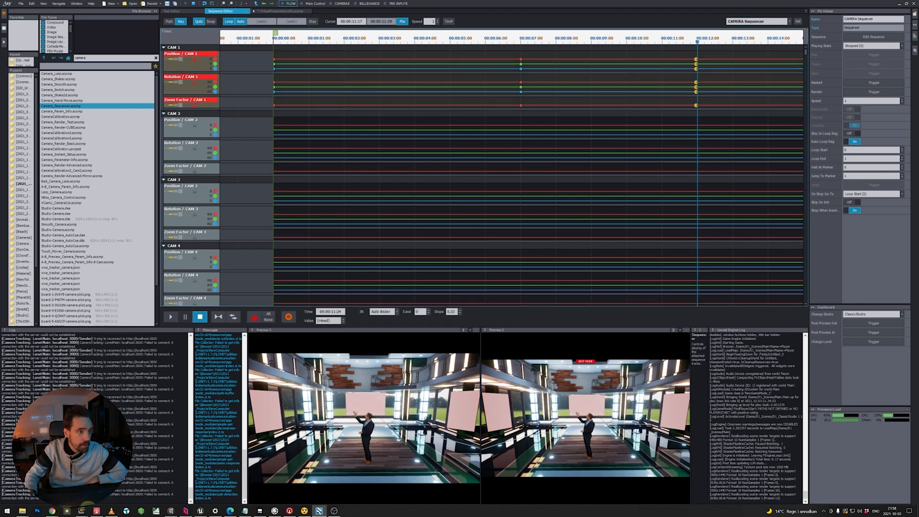
pyautogui.click(501, 38)
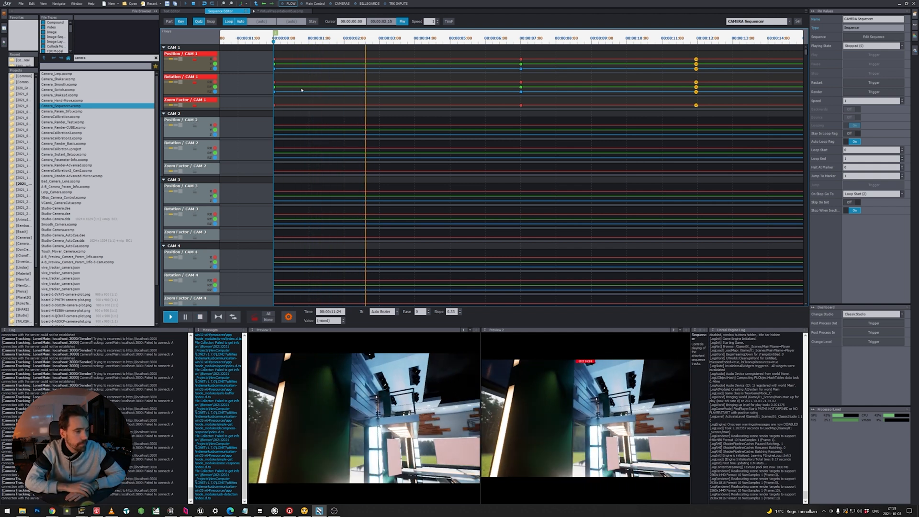
# - Switch the seven-second keyframe's interpolation to TCB, then Sine, previewing each
pyautogui.click(170, 316)
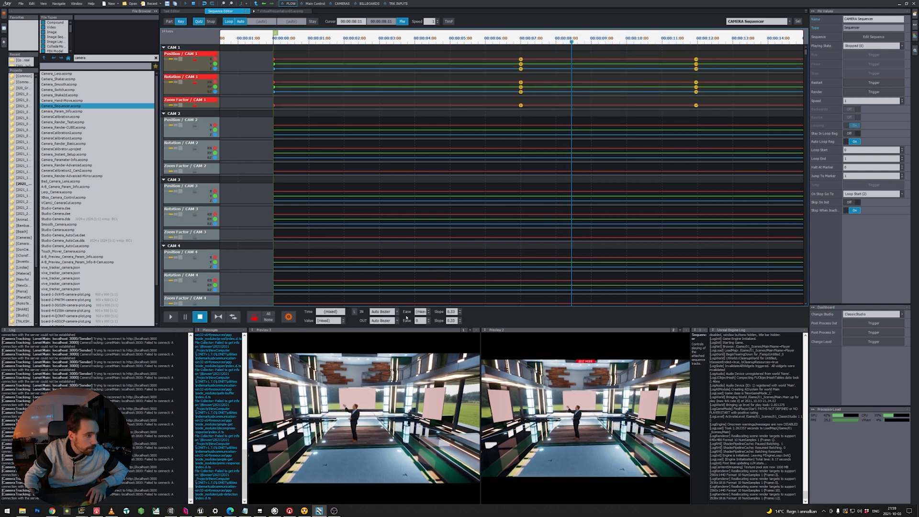
pyautogui.click(383, 320)
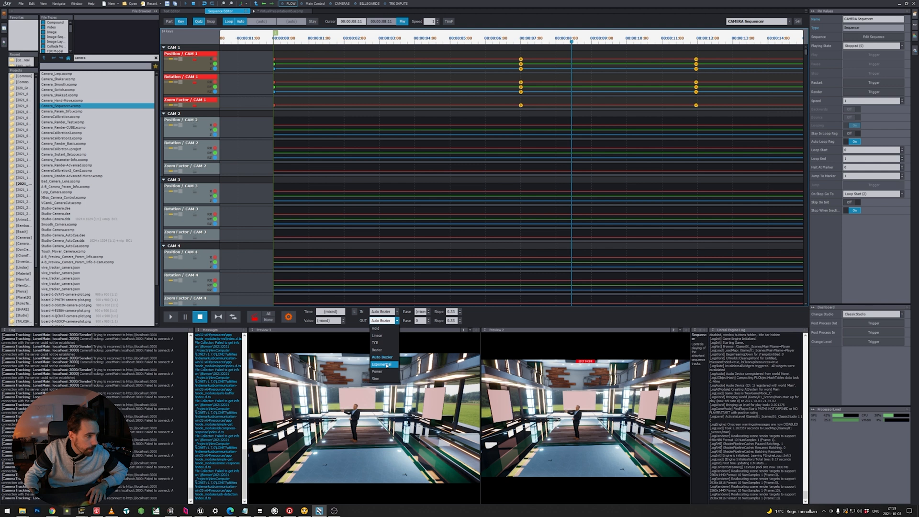
pyautogui.click(376, 343)
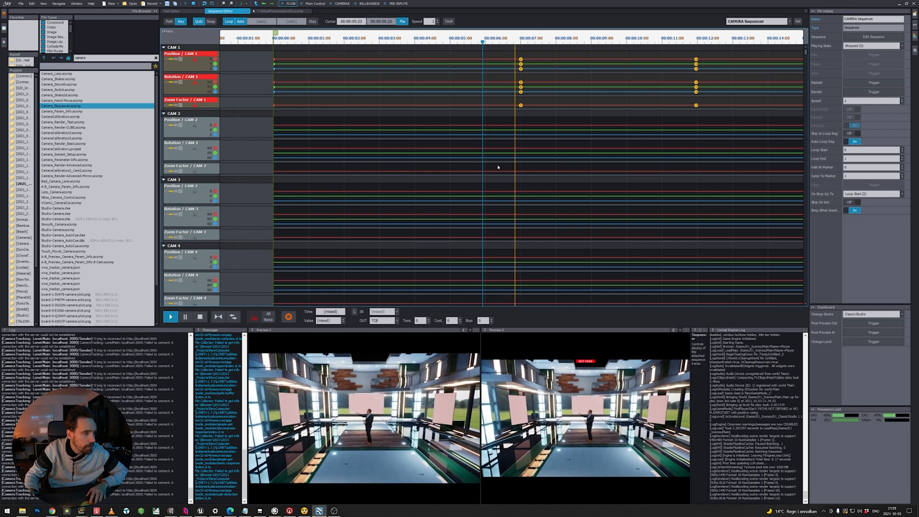
pyautogui.click(170, 316)
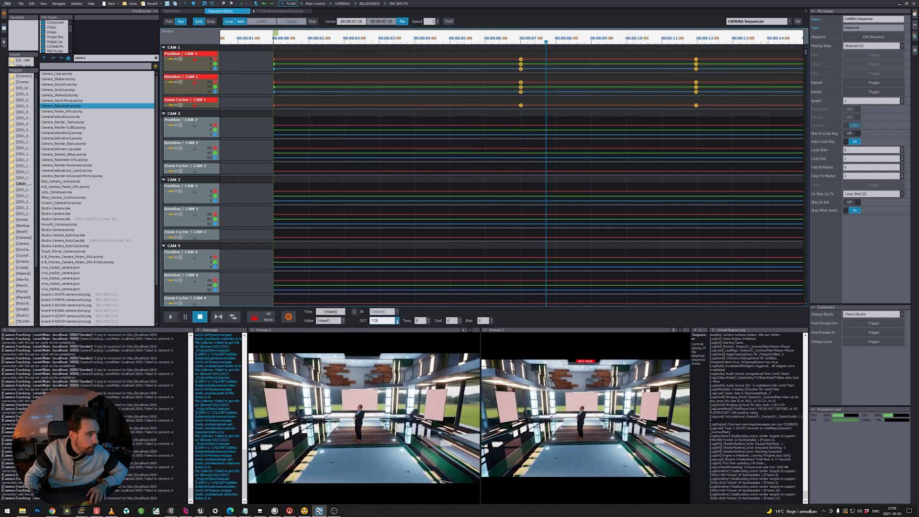
pyautogui.click(386, 320)
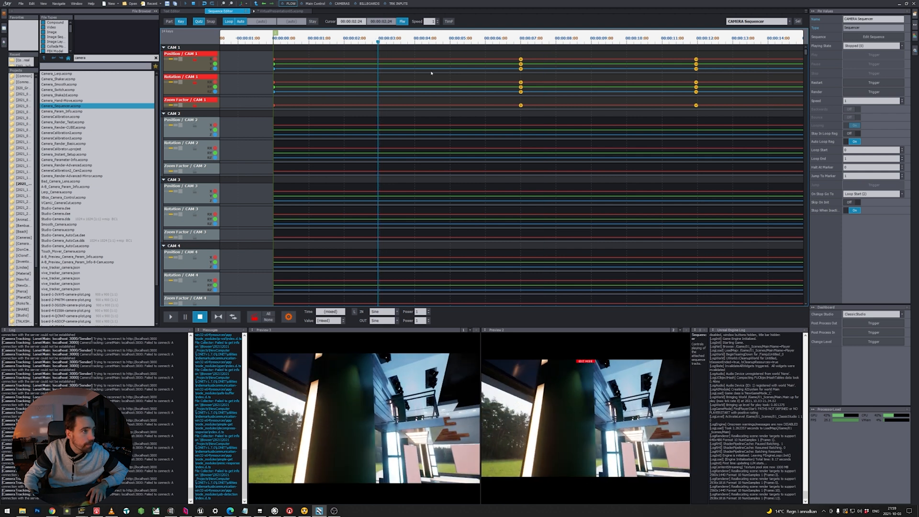
pyautogui.click(170, 316)
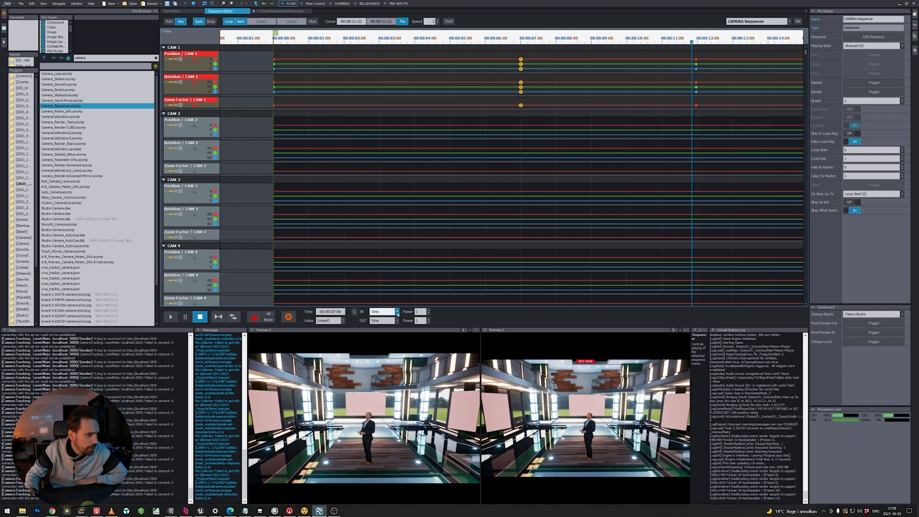
# - Try Power interpolation, then set the twelve-second keyframe to Bezier
pyautogui.click(381, 311)
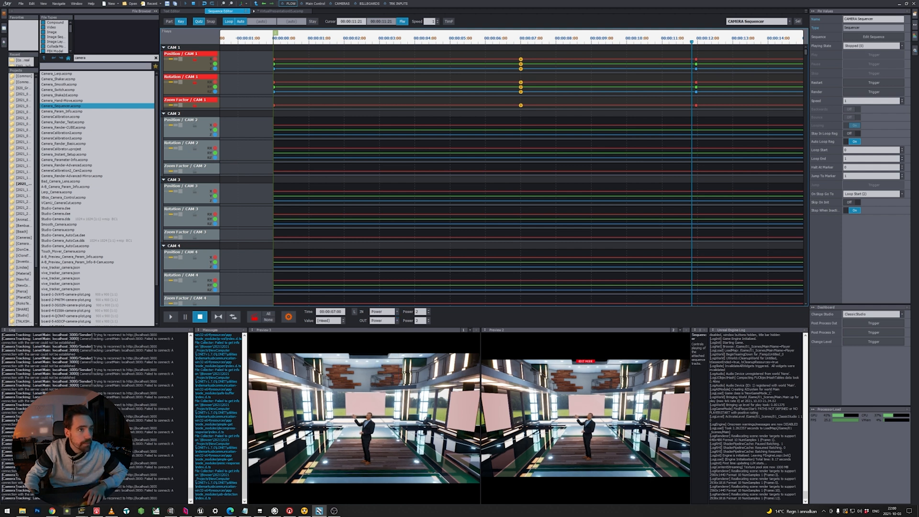
pyautogui.click(170, 316)
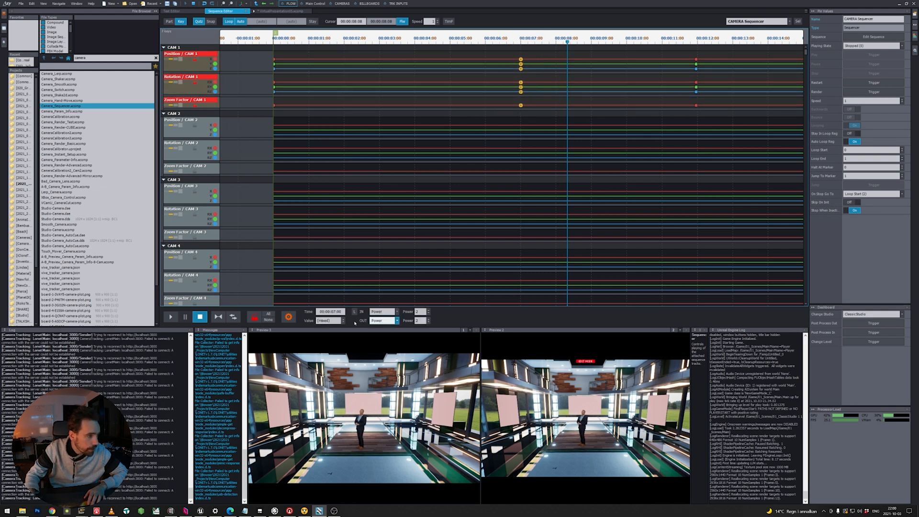
pyautogui.click(391, 311)
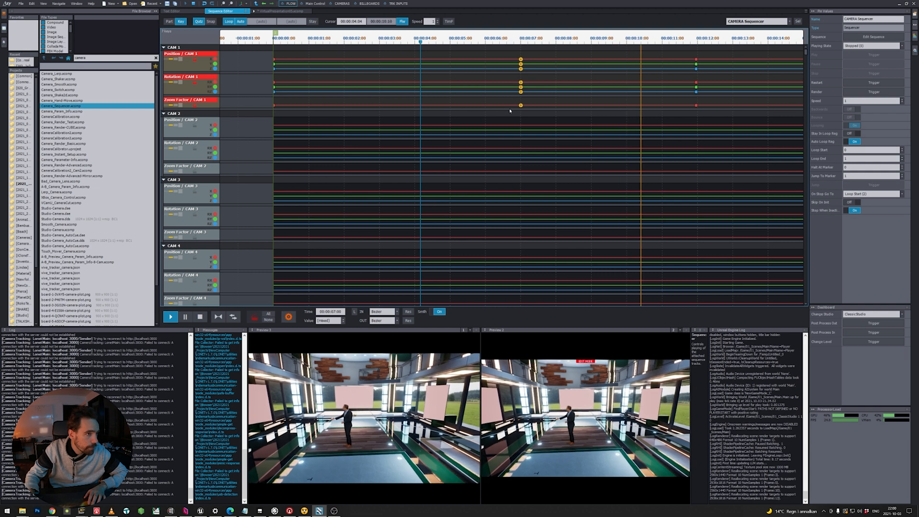
# - Stop playback and record a third CAM 1 keyframe later on the timeline
pyautogui.click(170, 316)
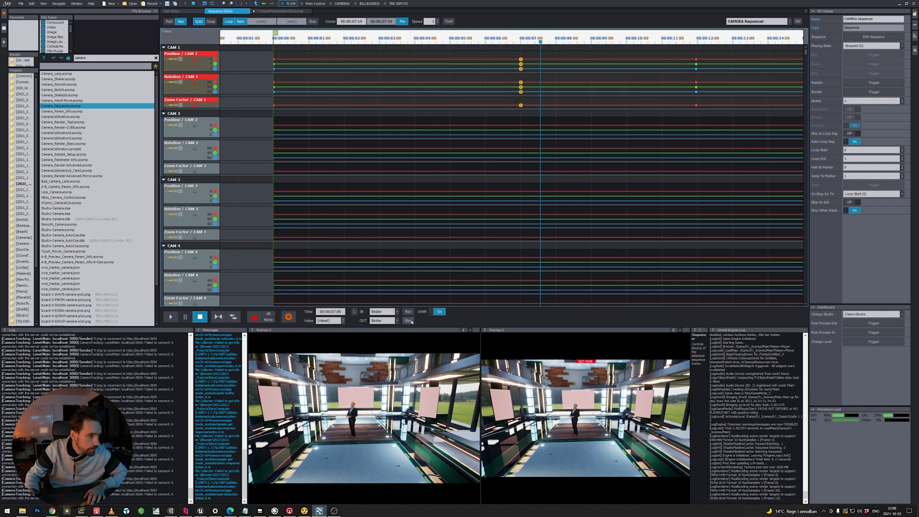
pyautogui.click(382, 320)
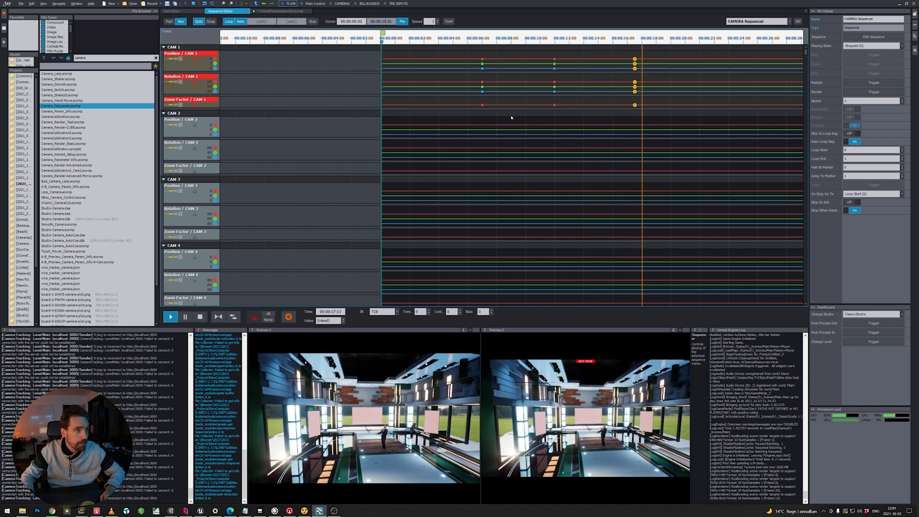
# - Stop playback and trigger Scene Camera Sequencer sequence 2 from Main Control
pyautogui.click(170, 316)
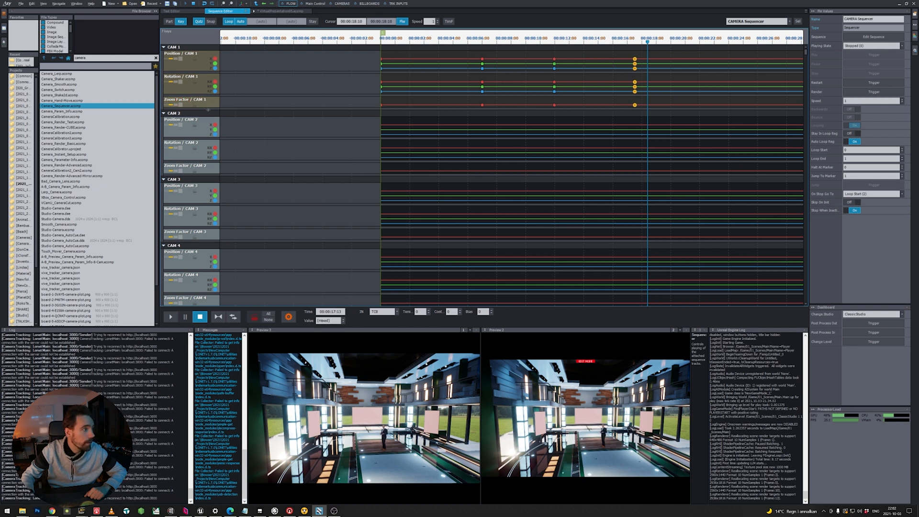
pyautogui.click(315, 3)
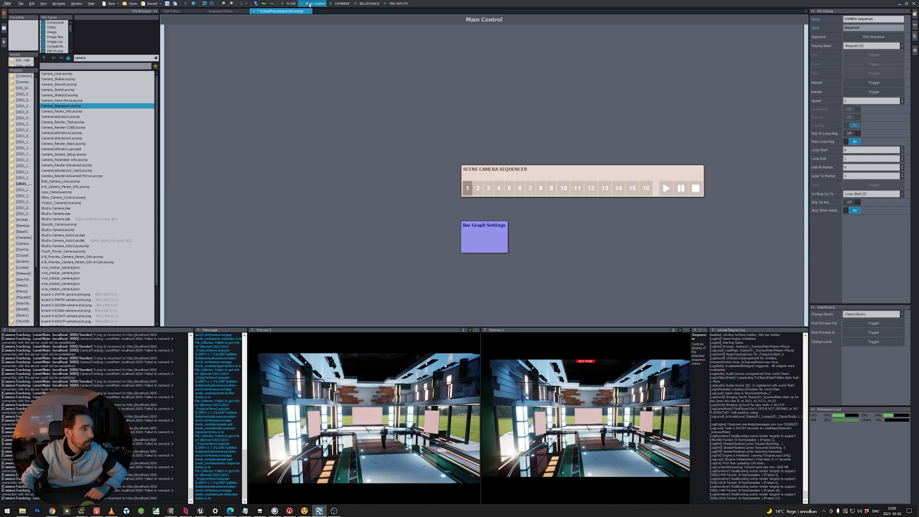
pyautogui.click(477, 188)
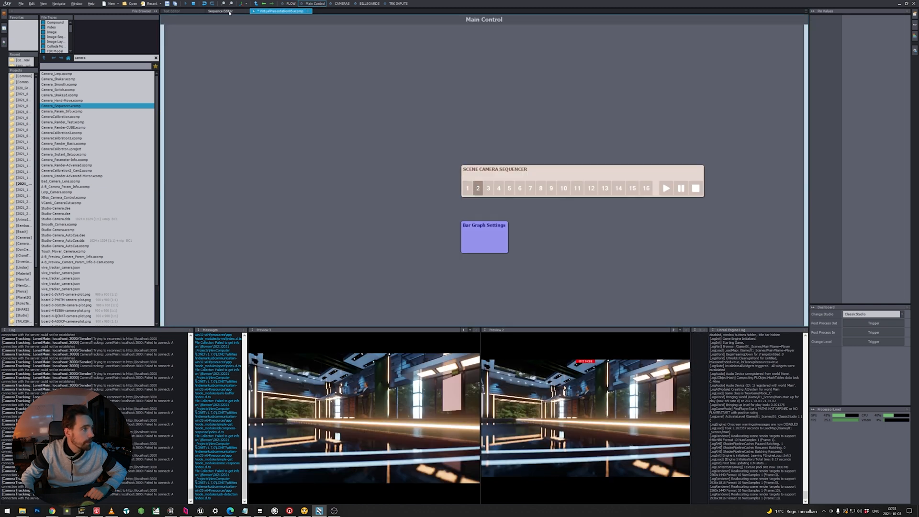
# - Return to the Sequence Editor, then switch to the Main Control board showing sequence 2
pyautogui.click(219, 11)
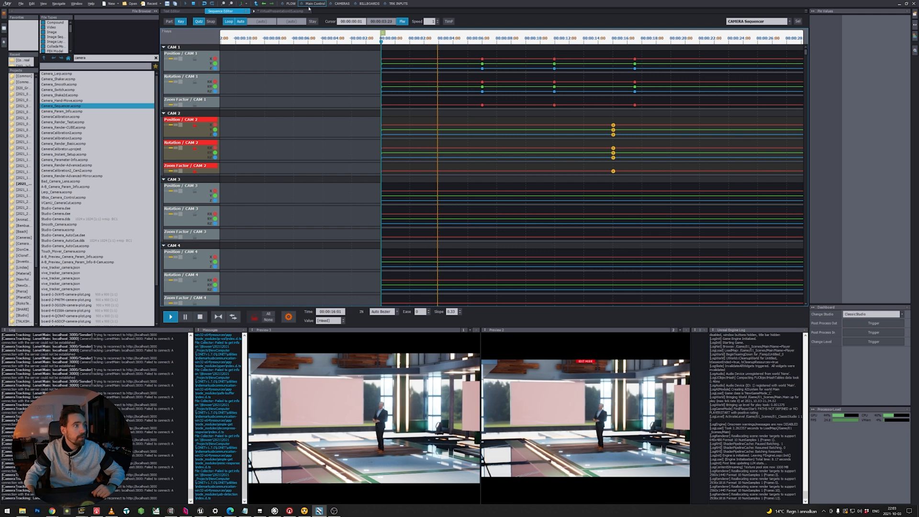
pyautogui.click(316, 4)
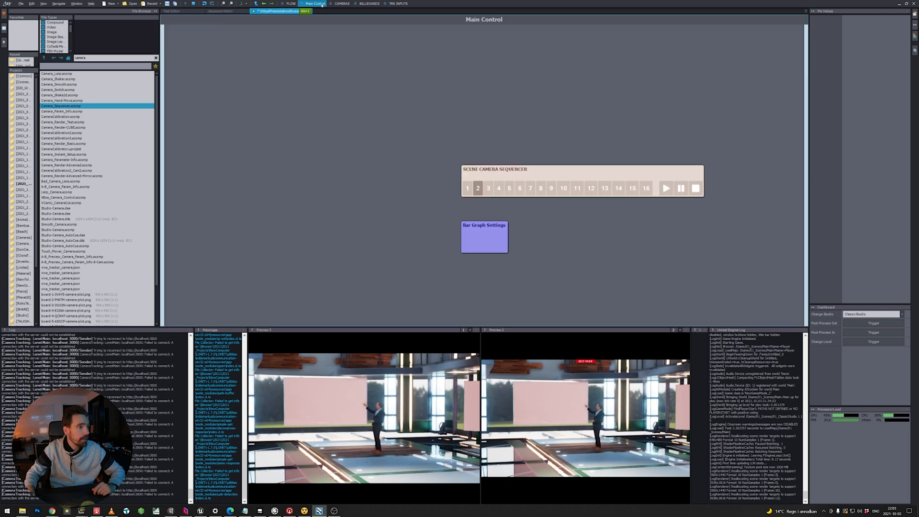
# - Trigger camera sequence 1 so the previews cut to its exterior shot
pyautogui.click(467, 188)
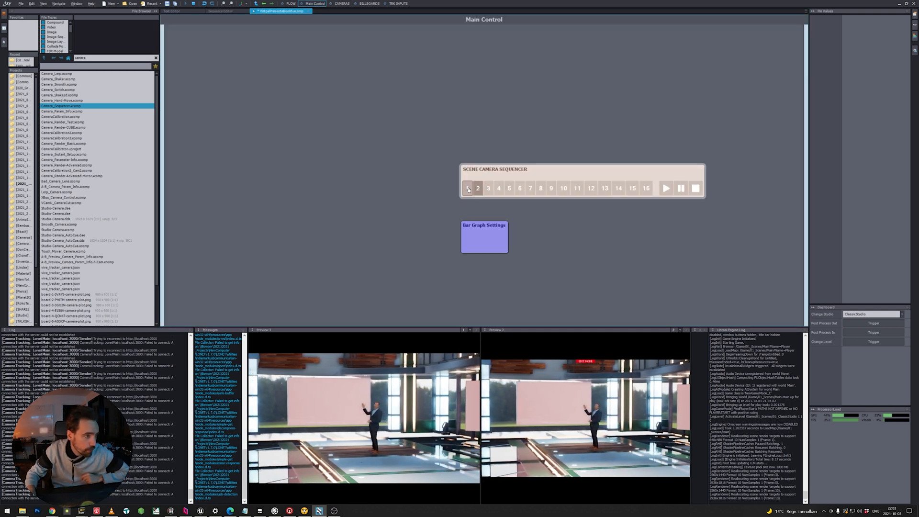
pyautogui.click(478, 188)
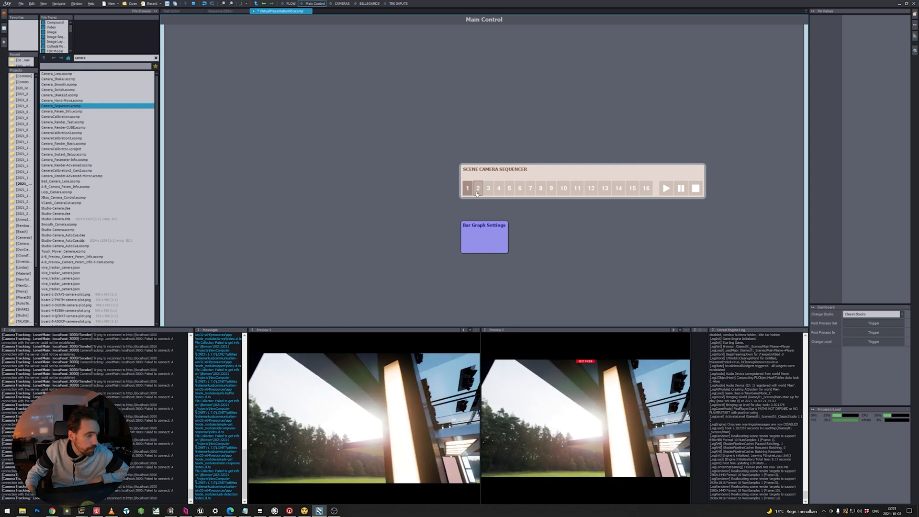